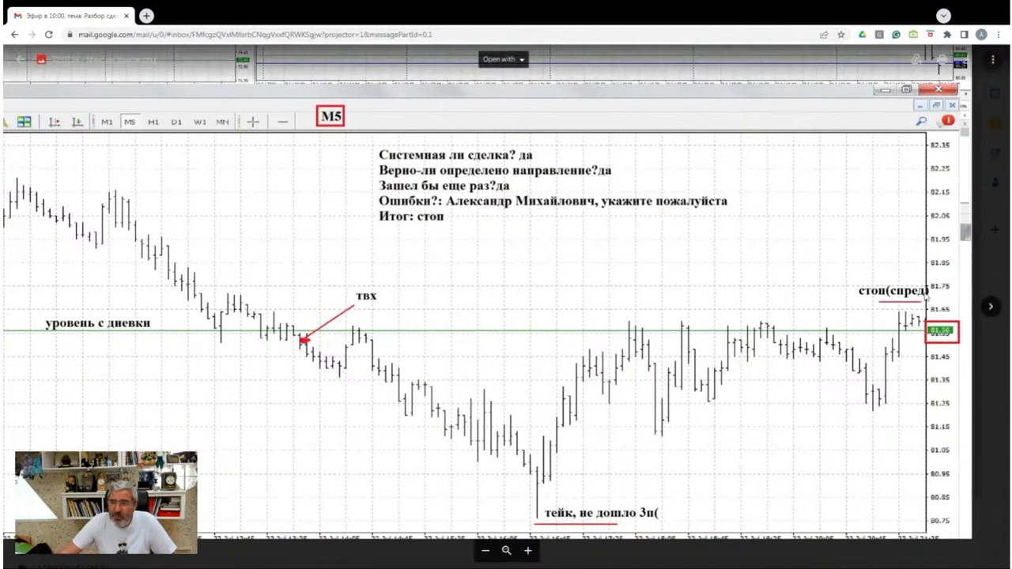
mouse_move(917, 298)
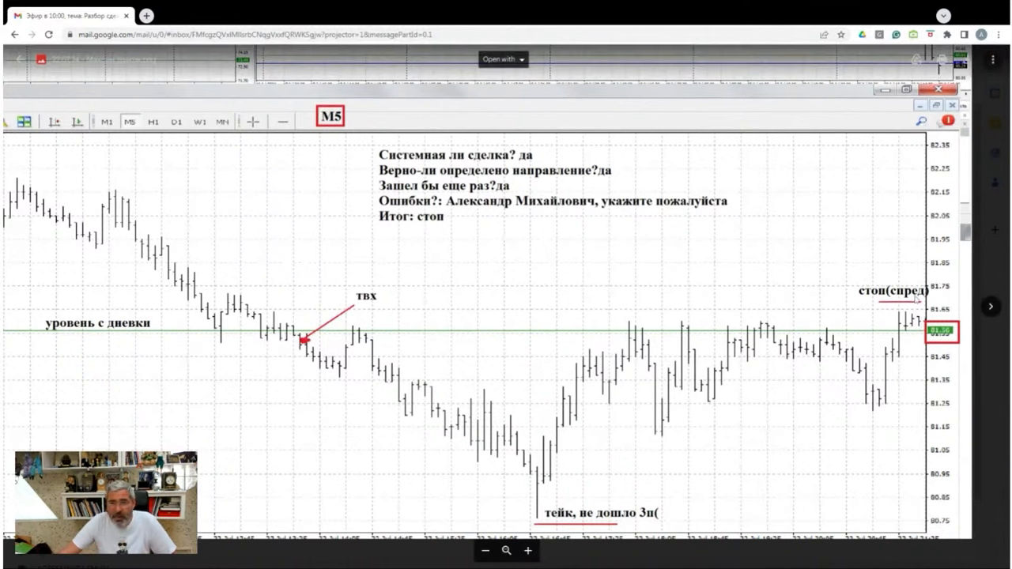
mouse_move(794, 362)
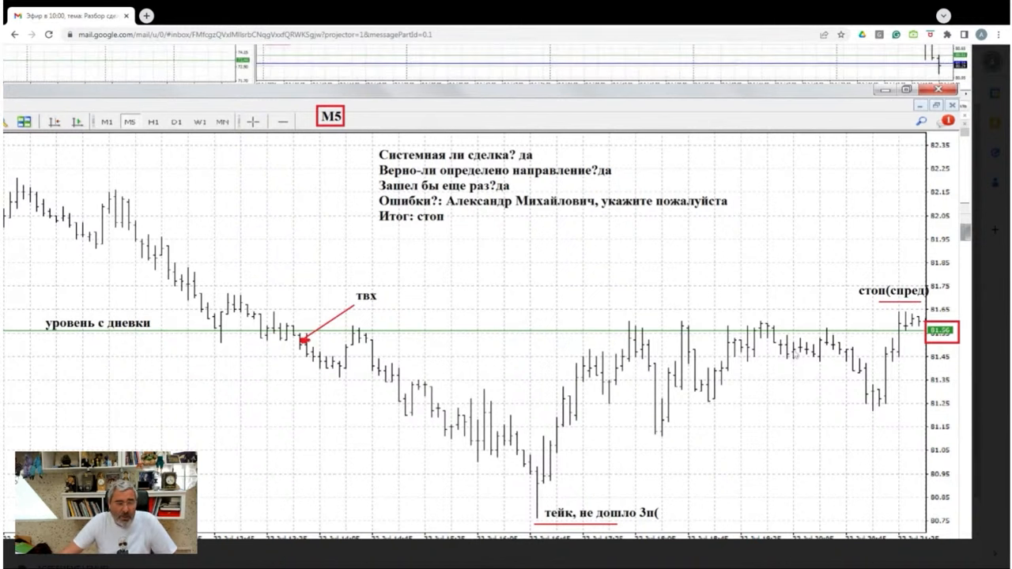
mouse_move(765, 393)
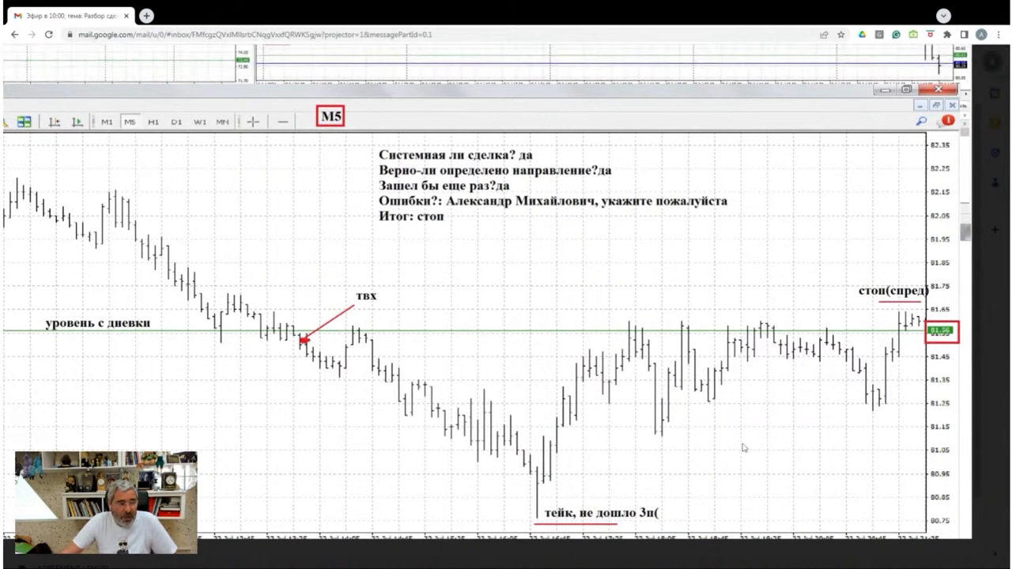
mouse_move(746, 421)
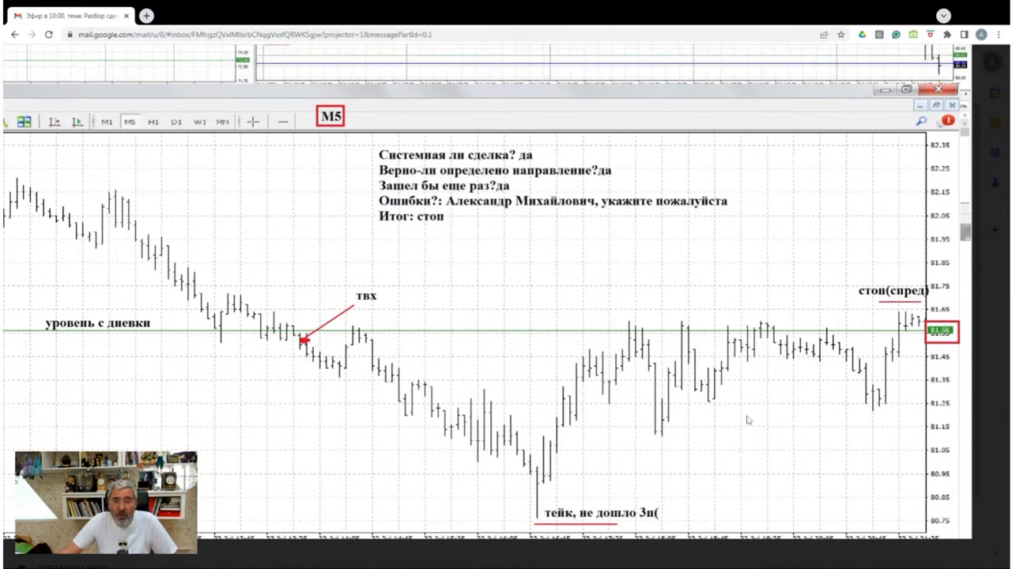
mouse_move(719, 405)
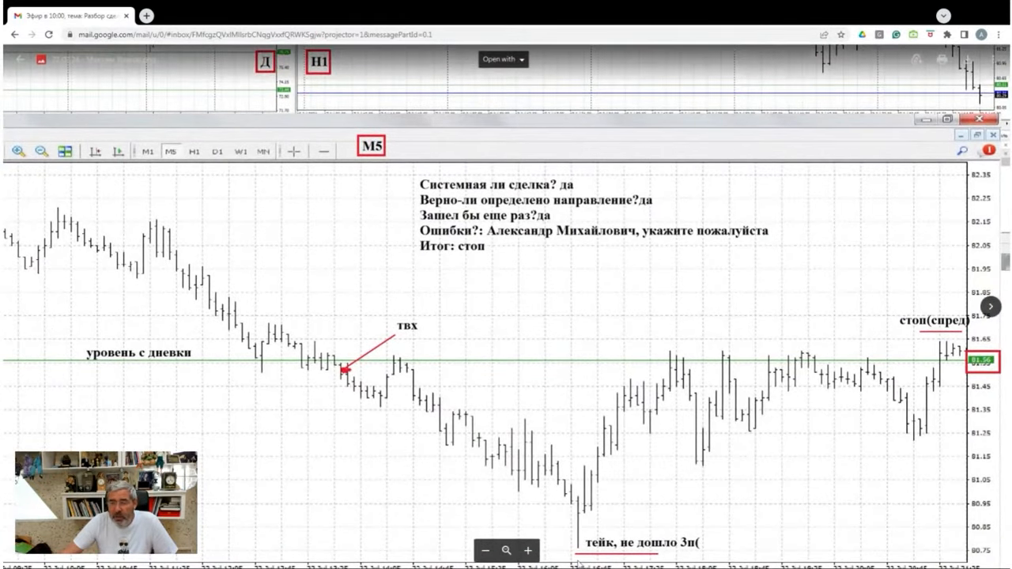
mouse_move(746, 506)
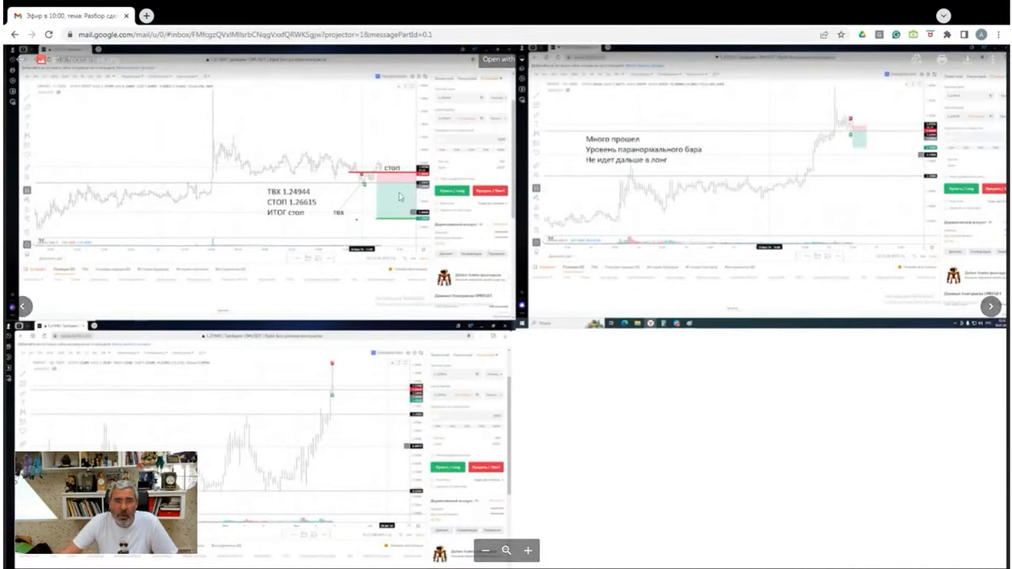
mouse_move(613, 171)
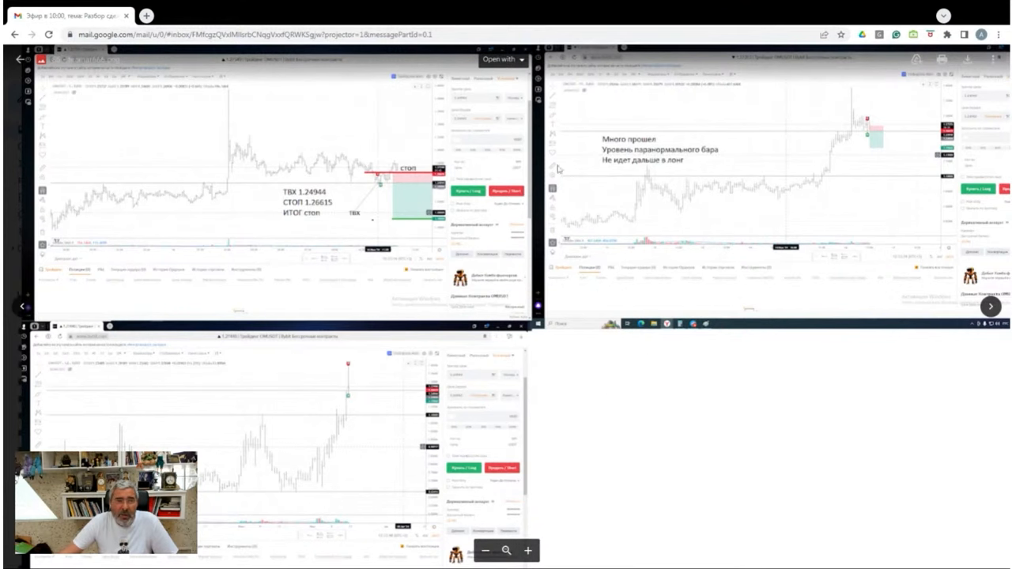
mouse_move(639, 269)
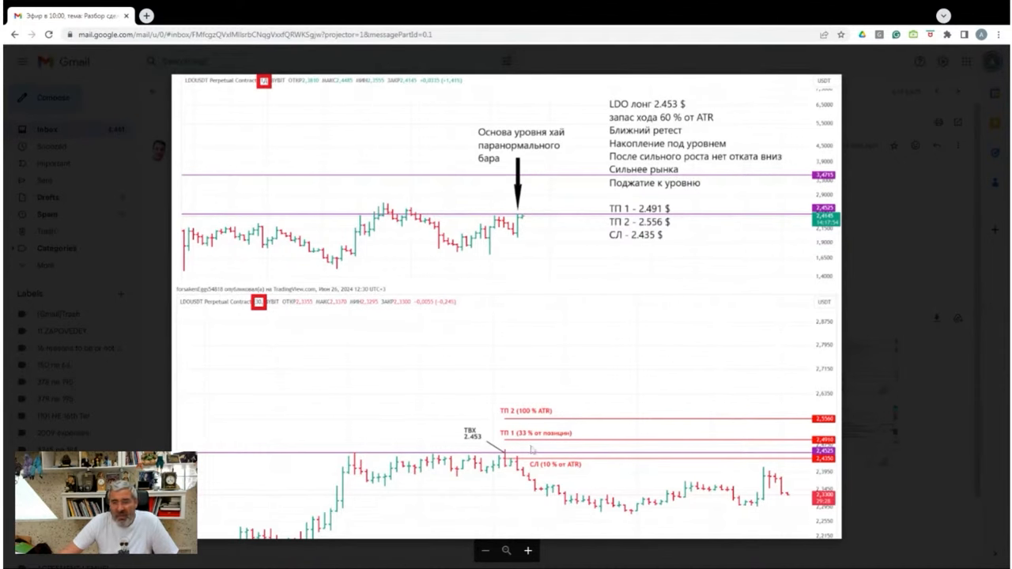
mouse_move(731, 318)
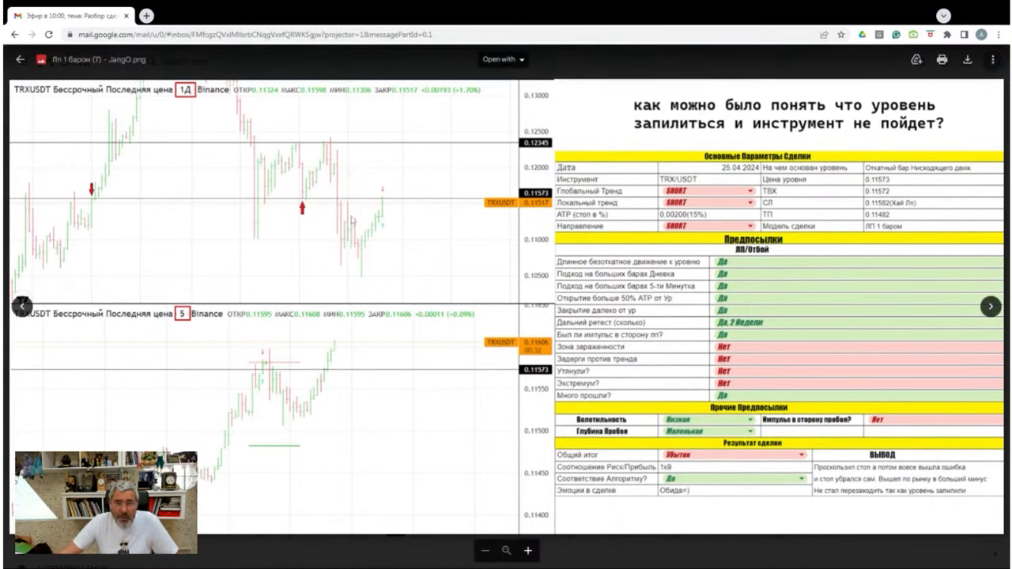
mouse_move(386, 225)
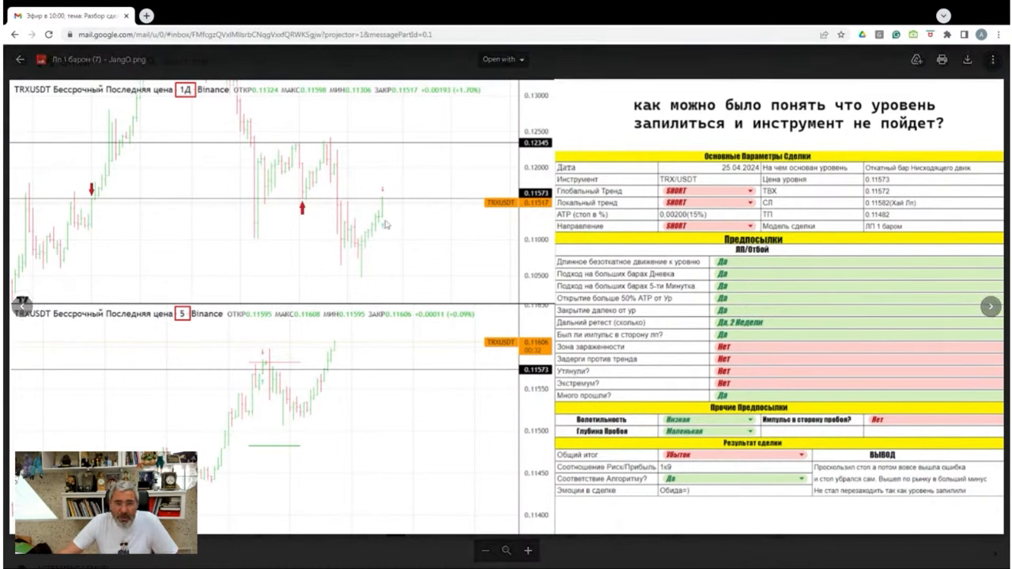
mouse_move(396, 338)
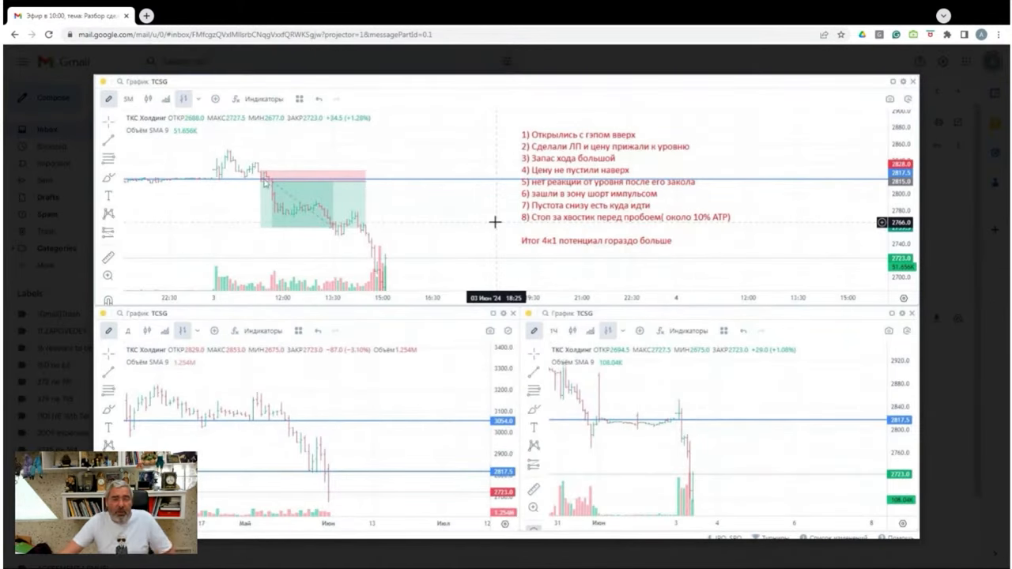
- Advance the viewer to the Gazprom Neft (SIBN) long-trade screenshot with its 4-to-1 result
left_click(269, 181)
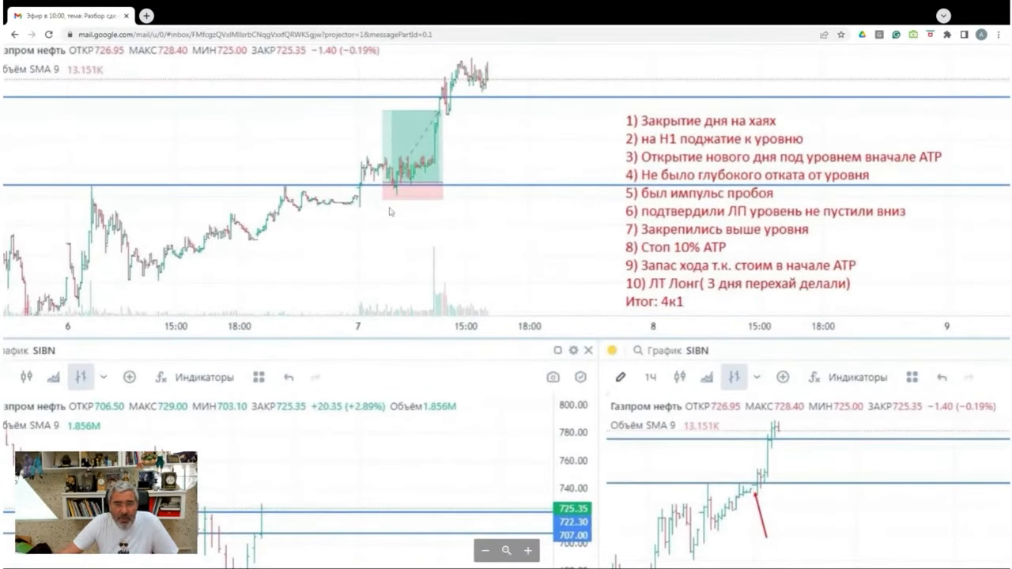
- Scroll down to enlarge the SIBN ten-point long-trade breakdown and 4-to-1 result
scroll("down", 3)
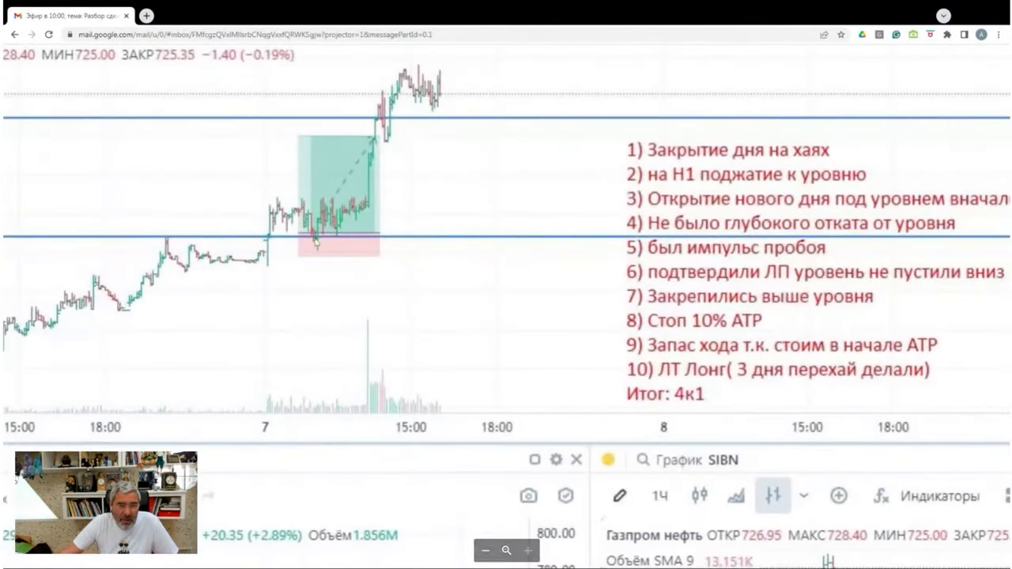
mouse_move(320, 256)
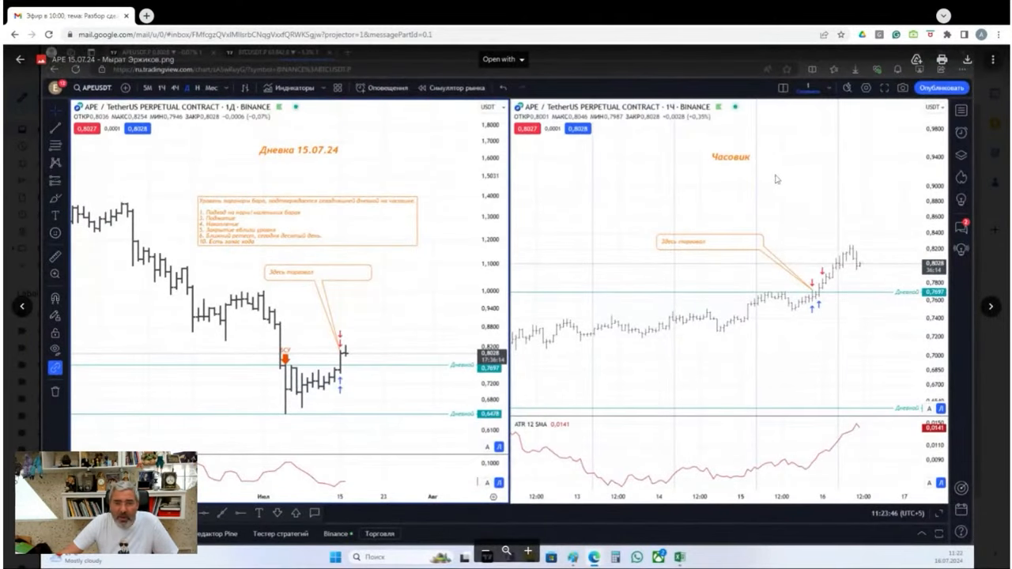
mouse_move(288, 373)
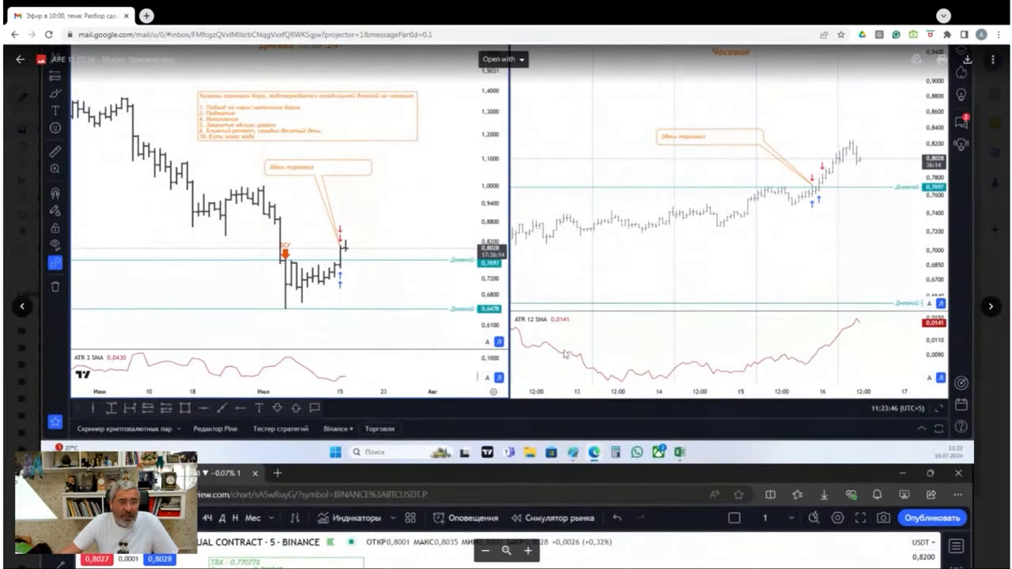
mouse_move(861, 367)
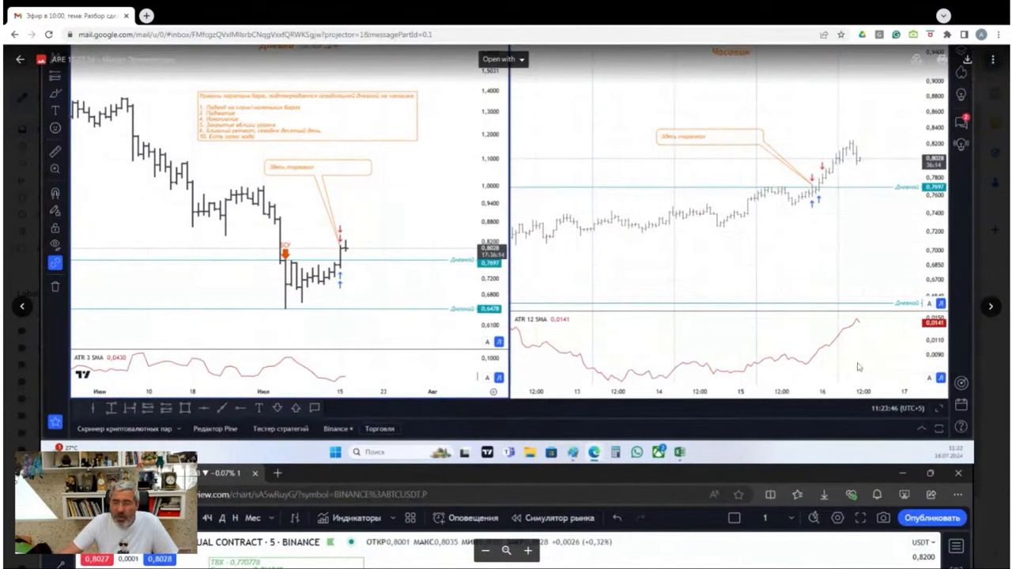
mouse_move(313, 288)
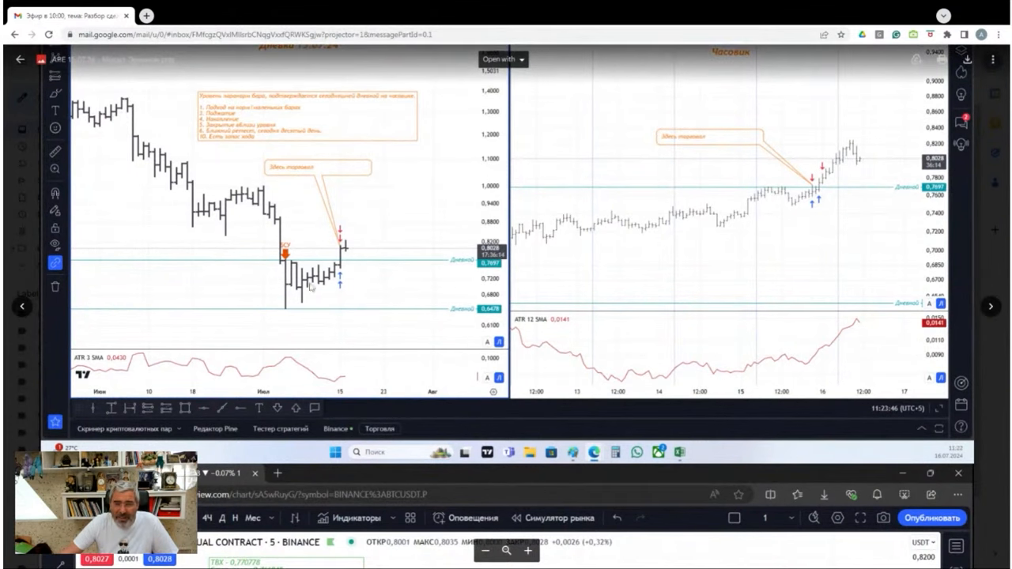
mouse_move(990, 307)
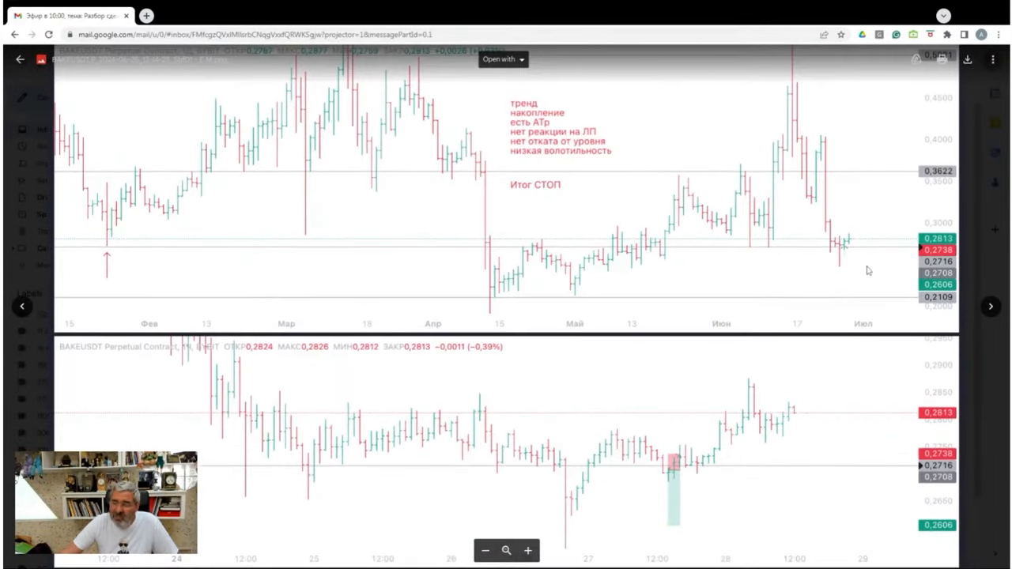
mouse_move(688, 551)
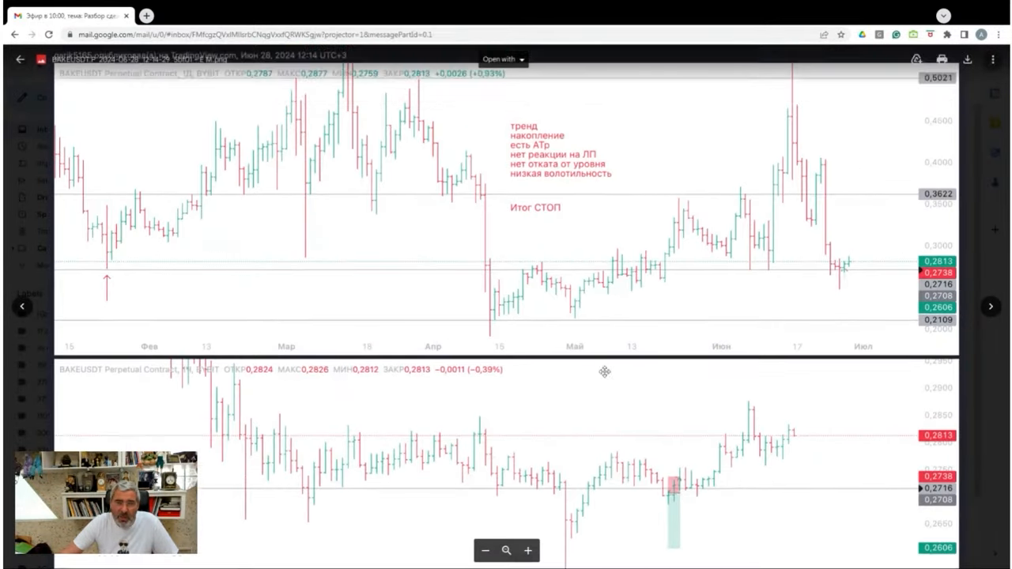
mouse_move(640, 159)
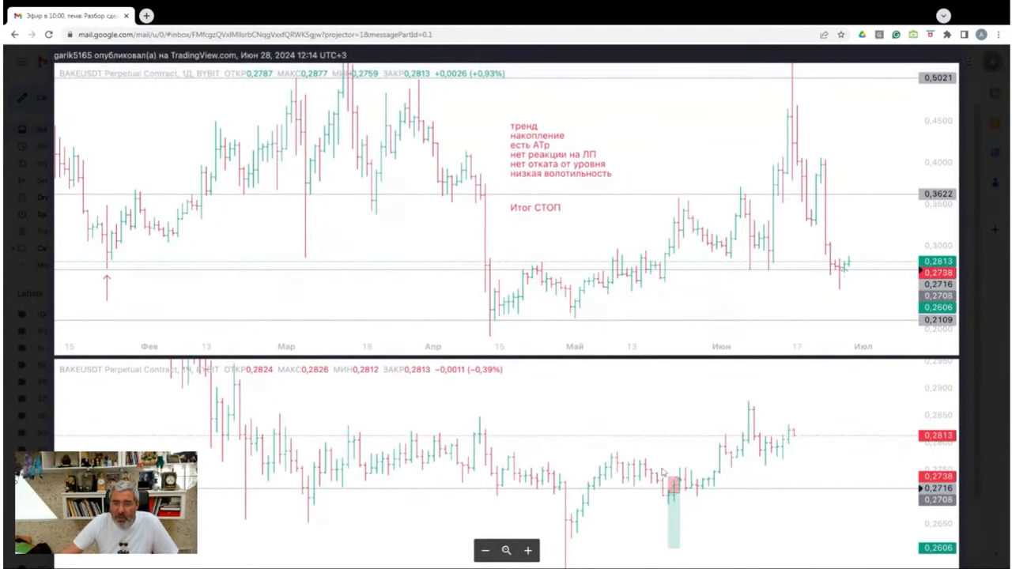
mouse_move(626, 442)
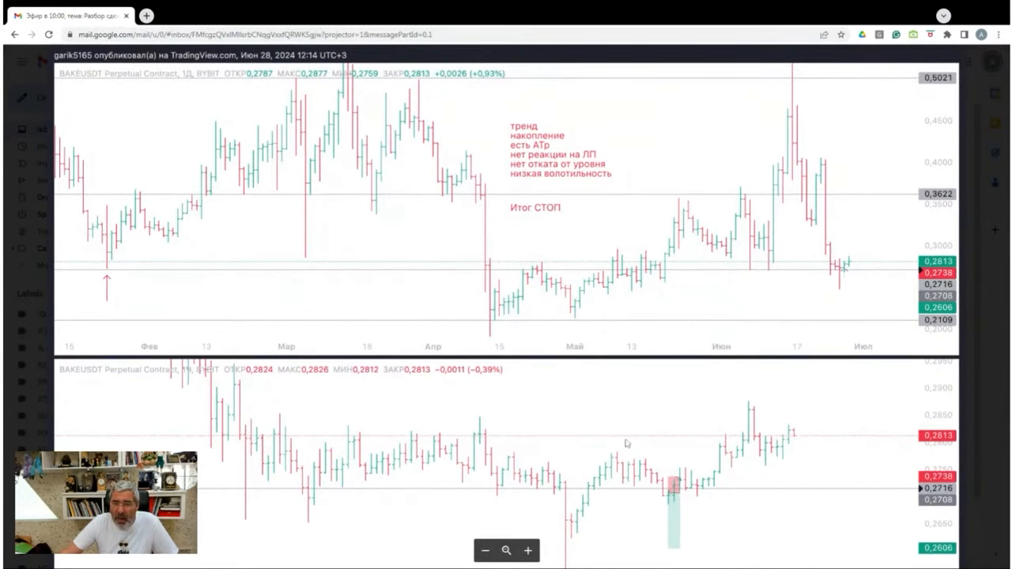
mouse_move(697, 472)
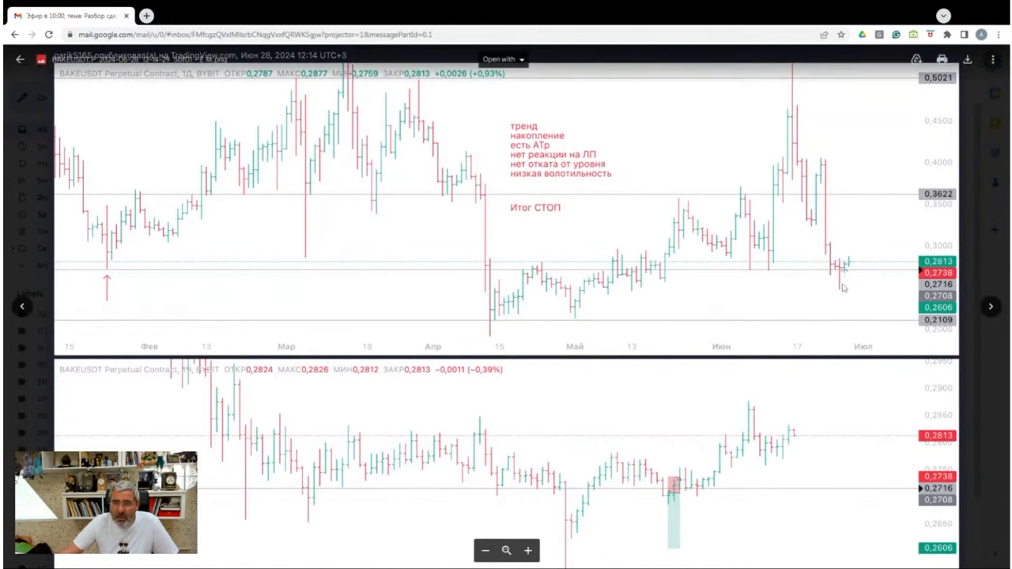
mouse_move(806, 315)
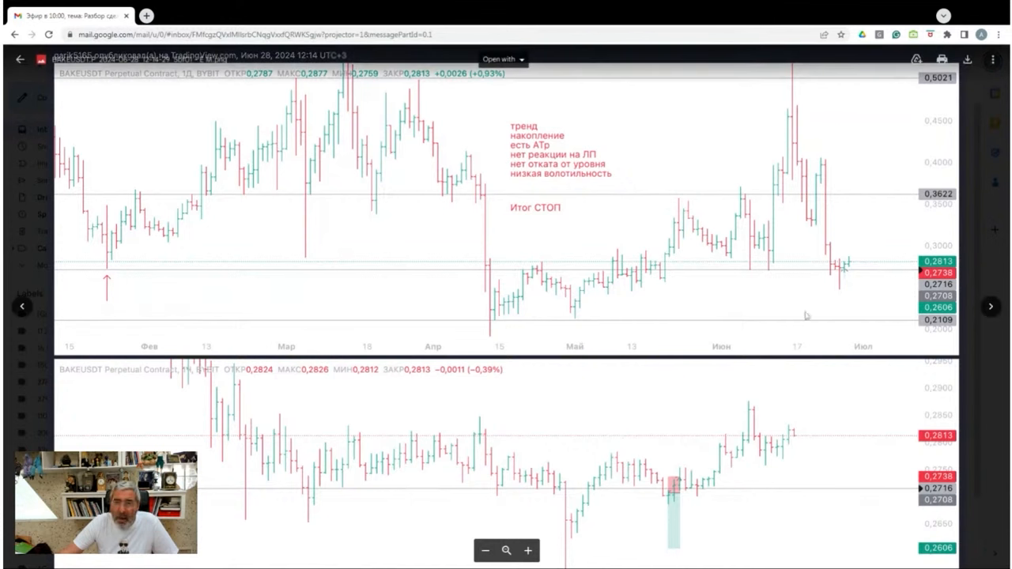
mouse_move(963, 325)
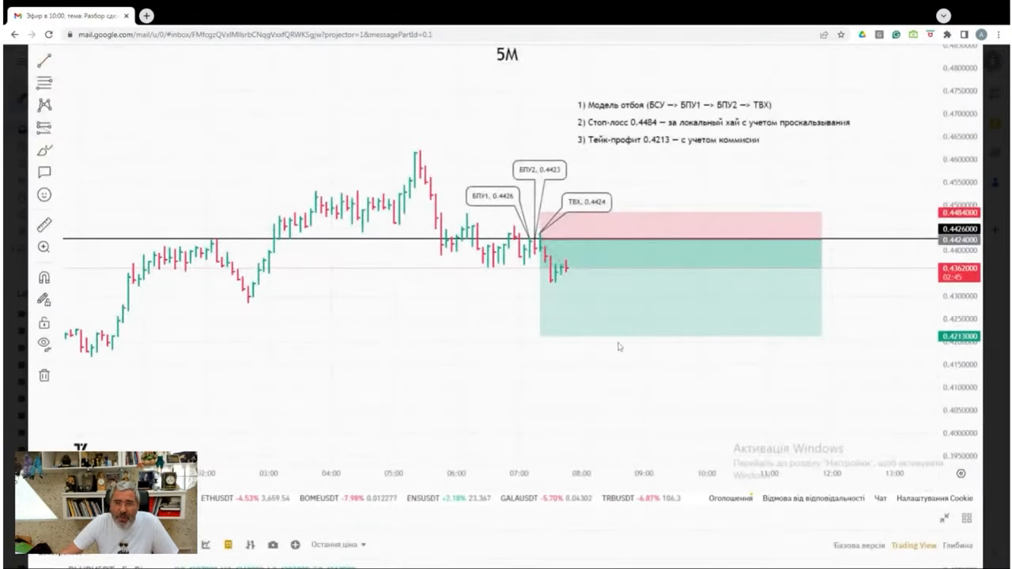
mouse_move(430, 244)
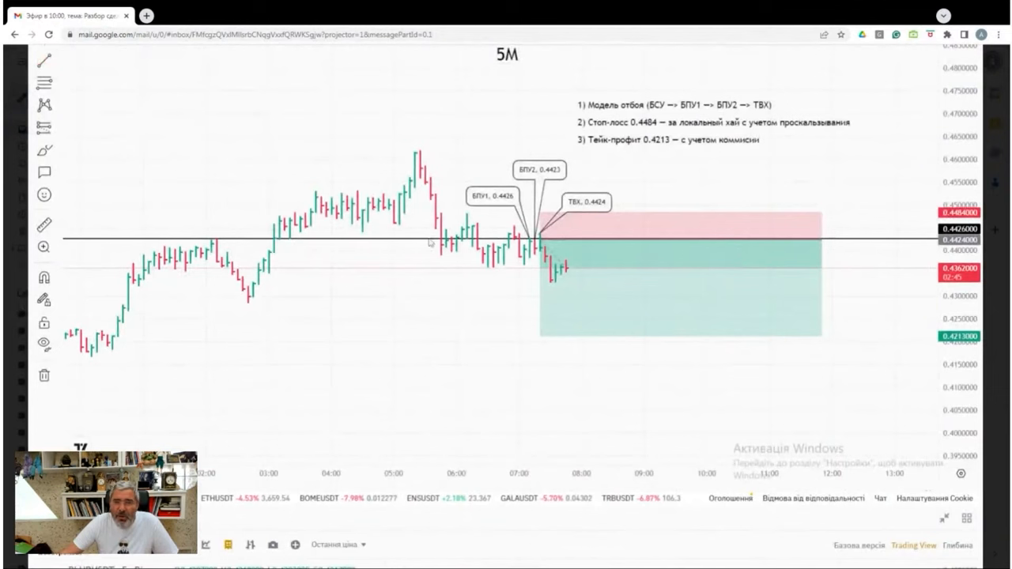
mouse_move(553, 244)
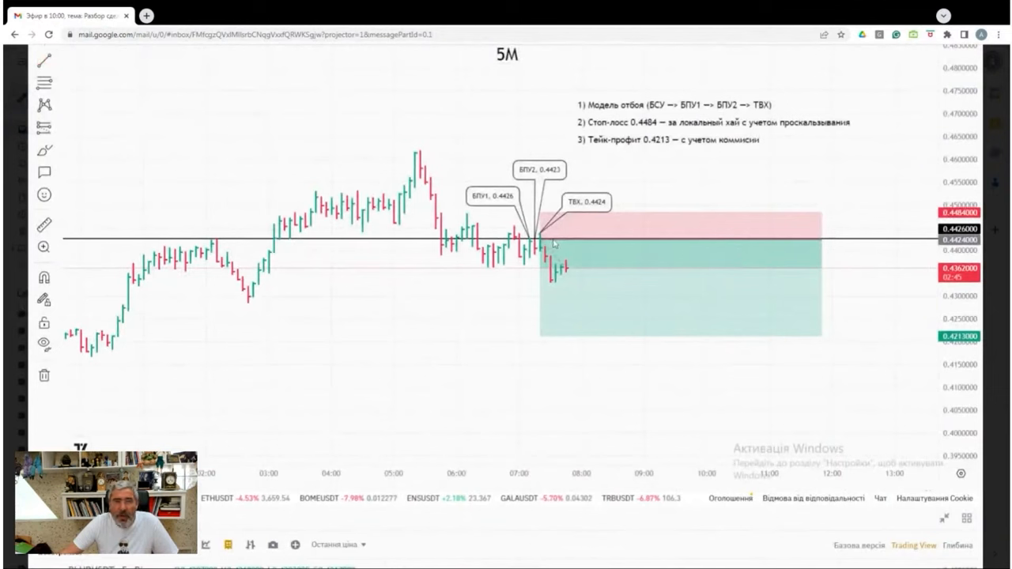
mouse_move(494, 244)
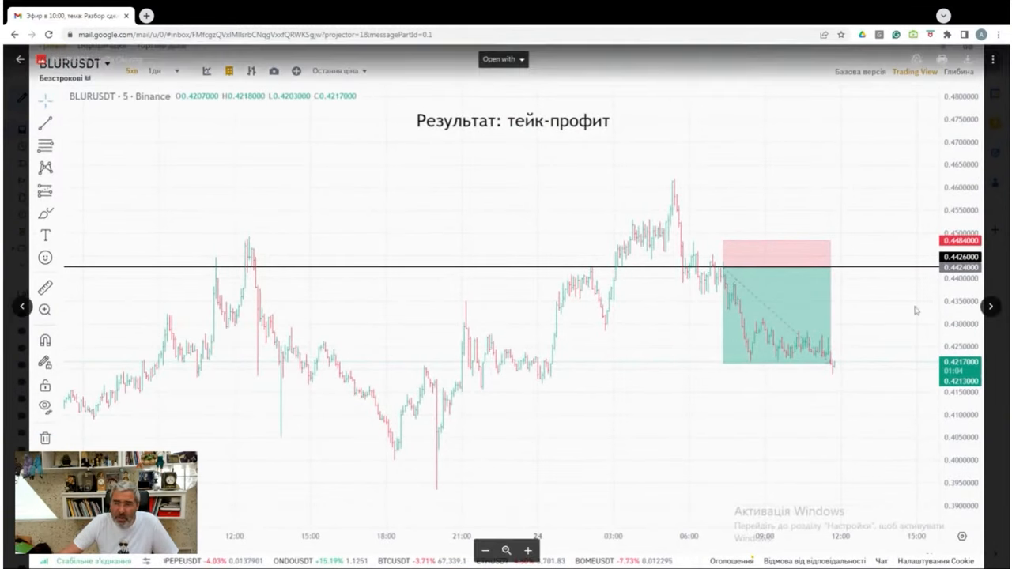
mouse_move(892, 266)
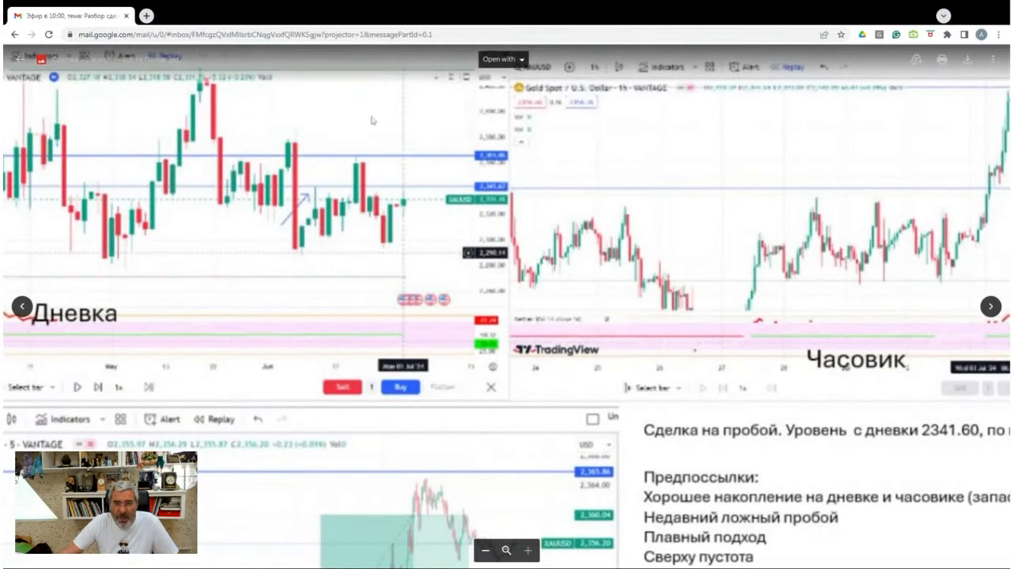
mouse_move(286, 302)
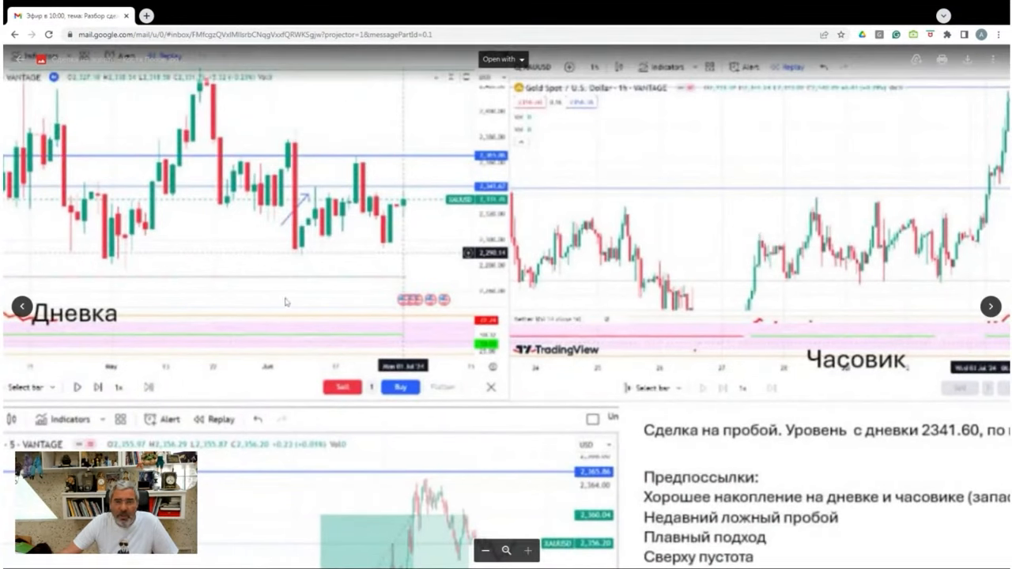
mouse_move(174, 259)
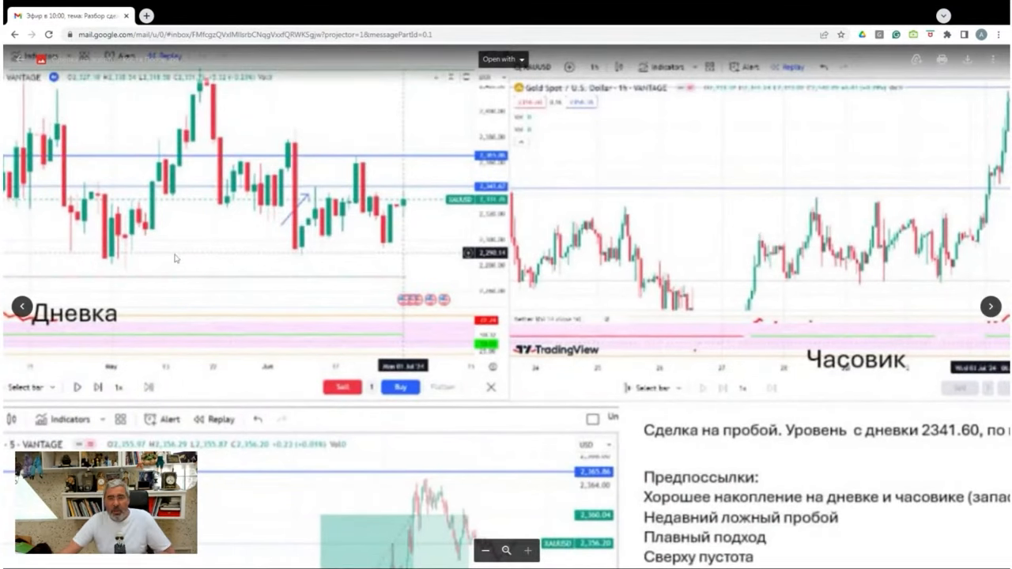
mouse_move(450, 300)
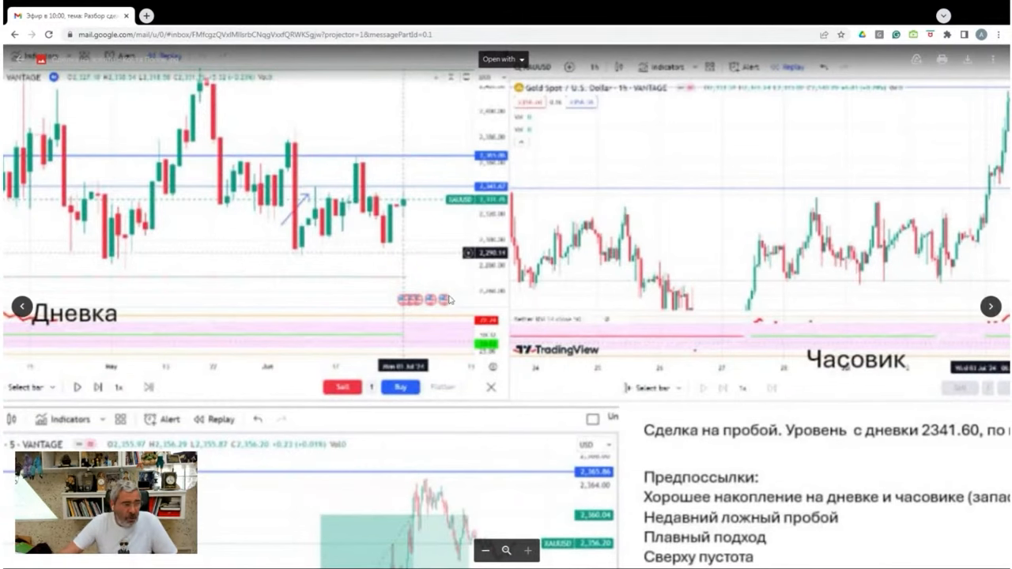
mouse_move(377, 251)
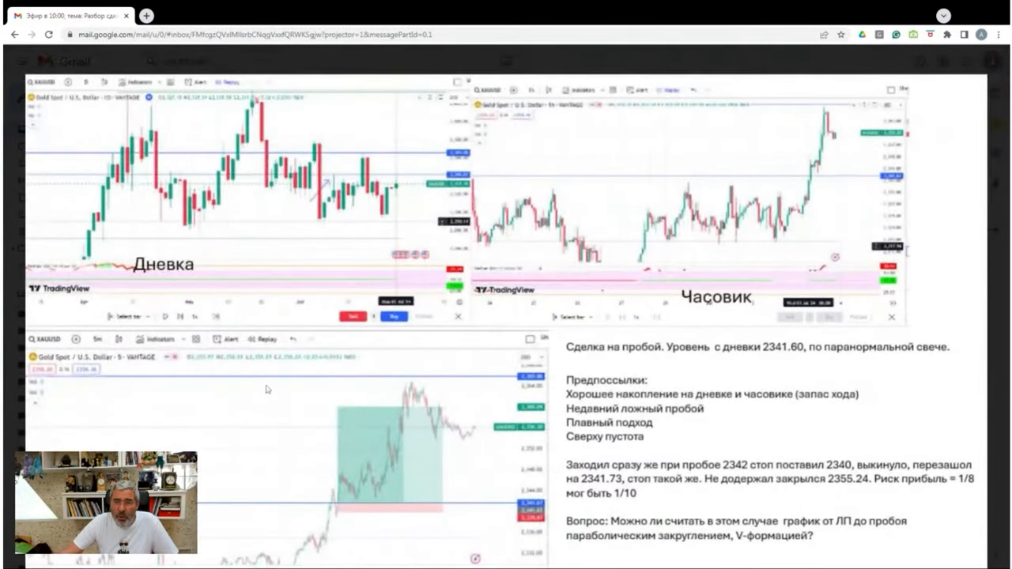
mouse_move(387, 378)
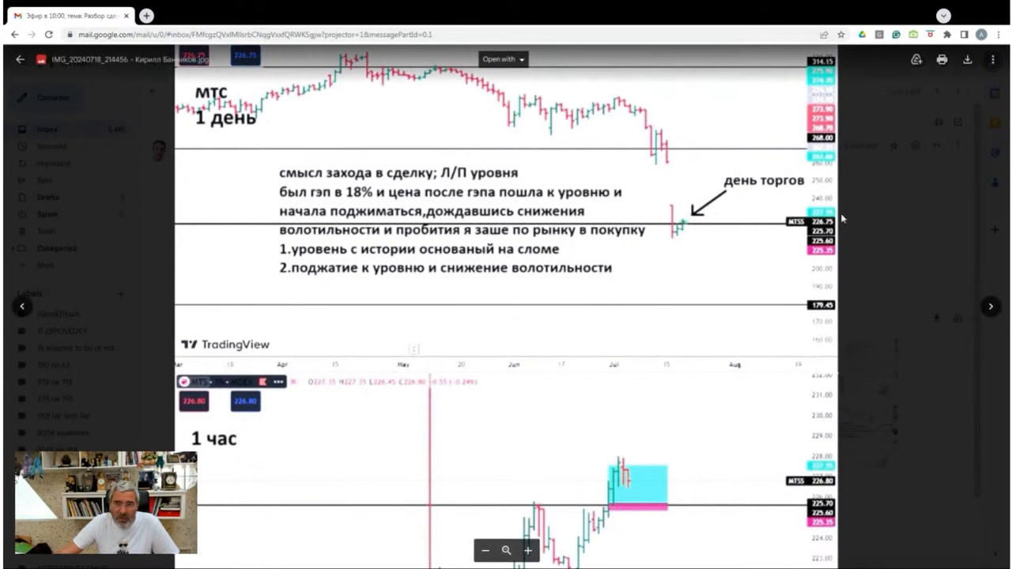
mouse_move(816, 196)
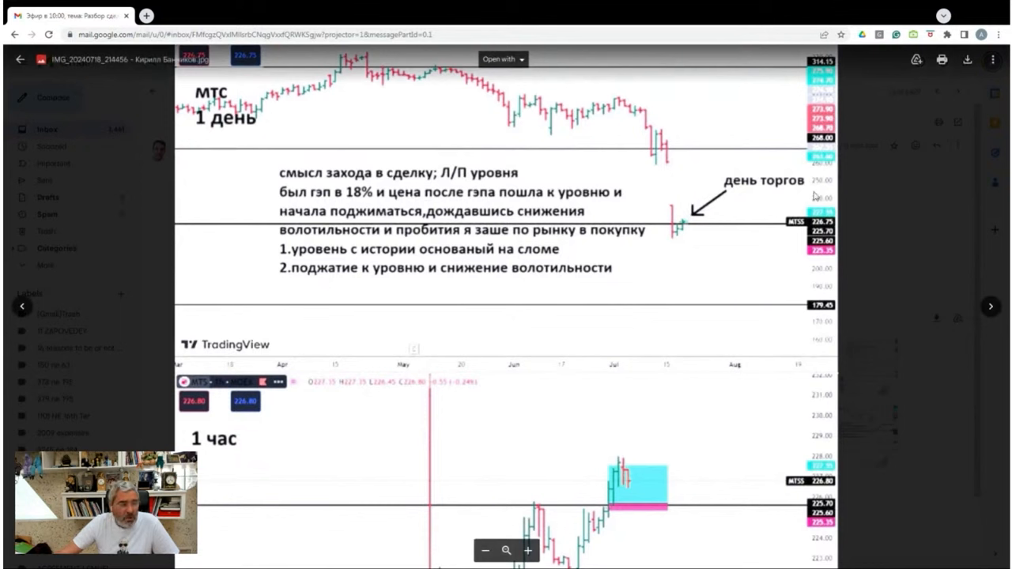
mouse_move(783, 247)
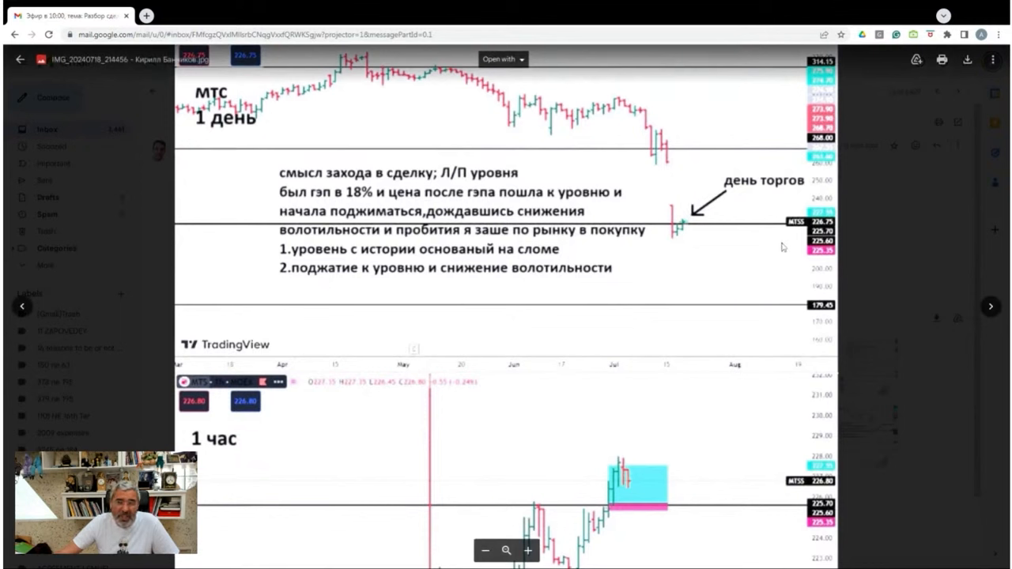
- Move on from the МТС daily-gap screenshot to the LINKUSDT perpetual-contract chart
scroll("down", 3)
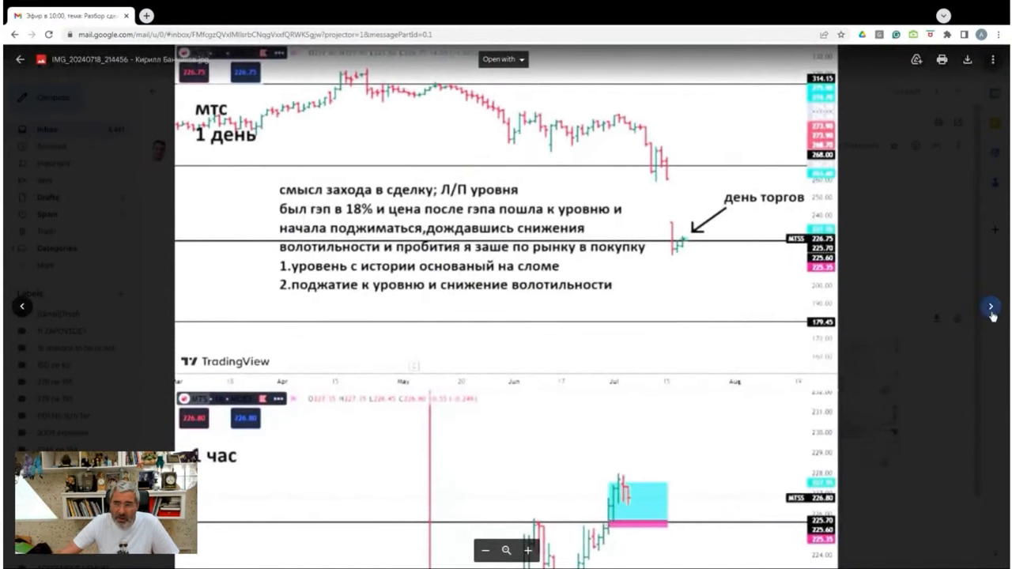
left_click(989, 307)
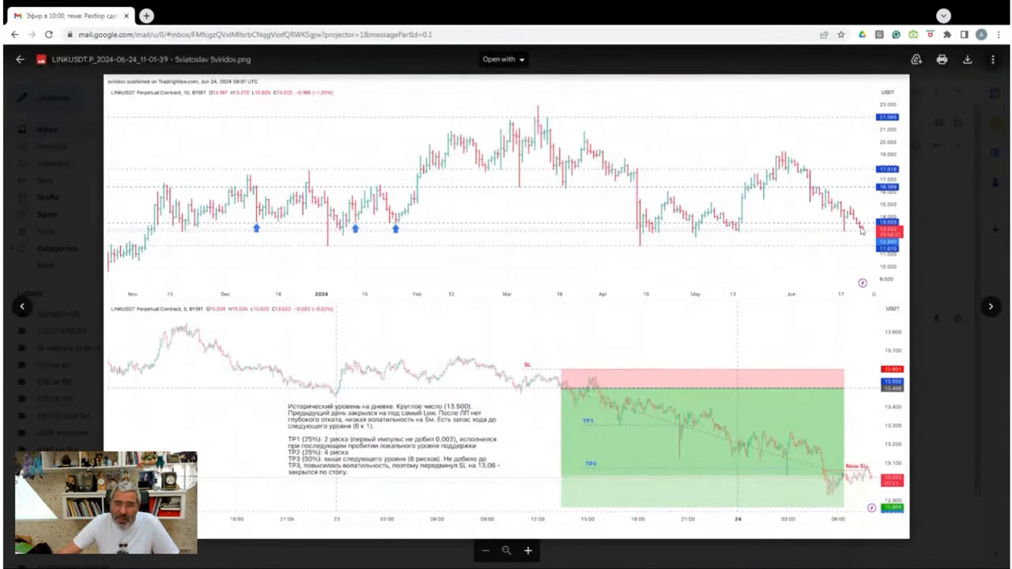
mouse_move(742, 239)
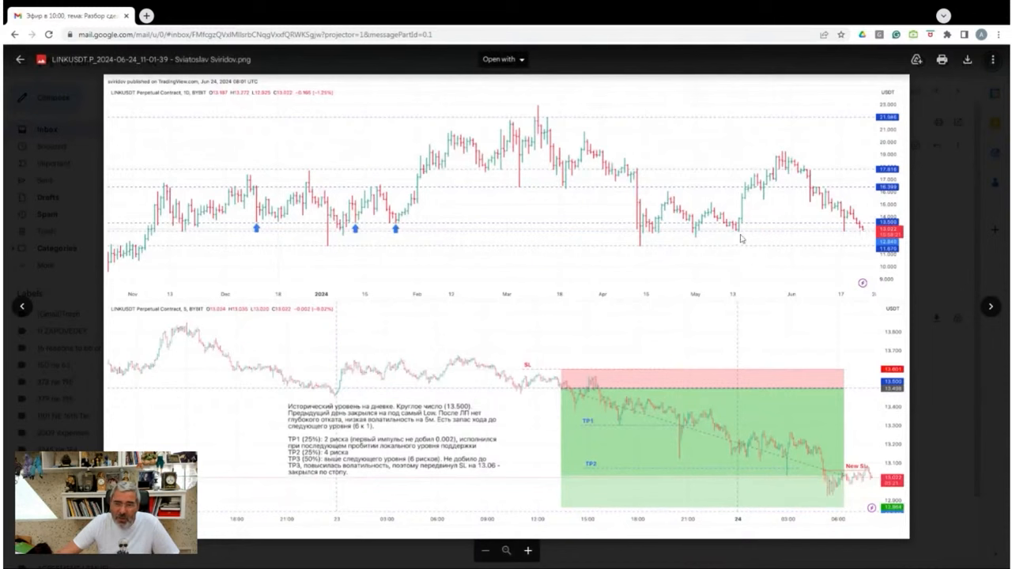
mouse_move(841, 506)
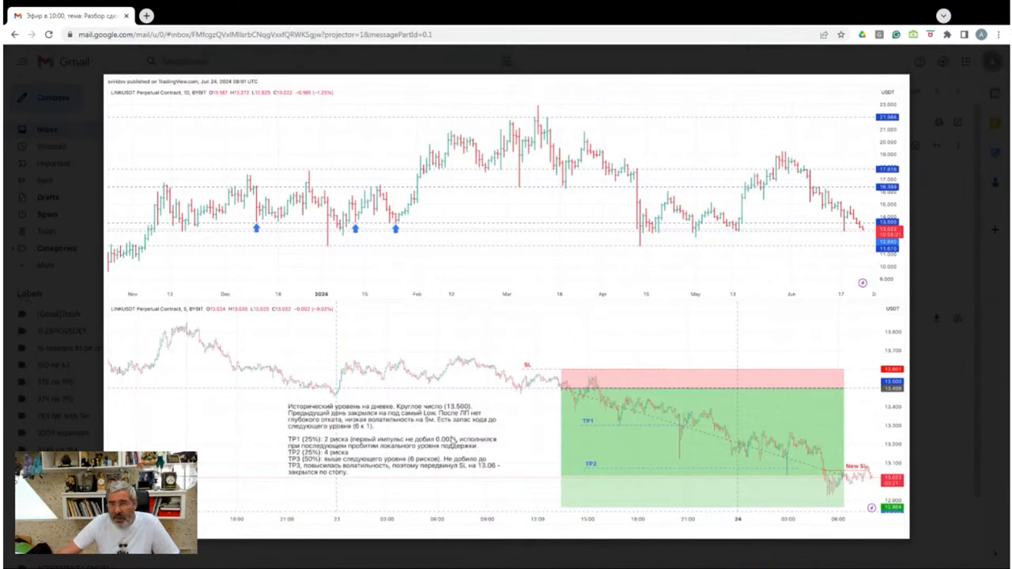
mouse_move(308, 395)
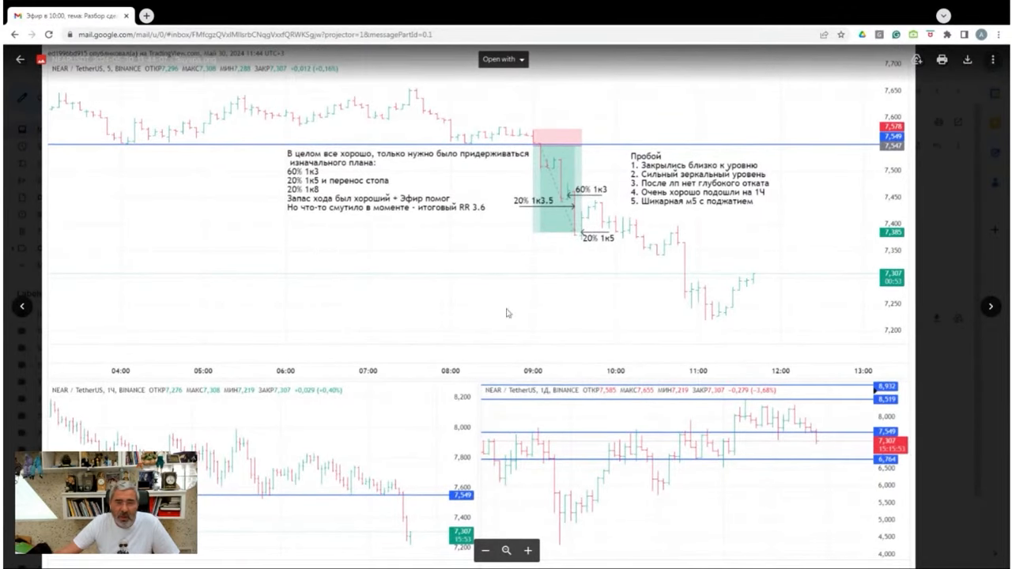
mouse_move(519, 156)
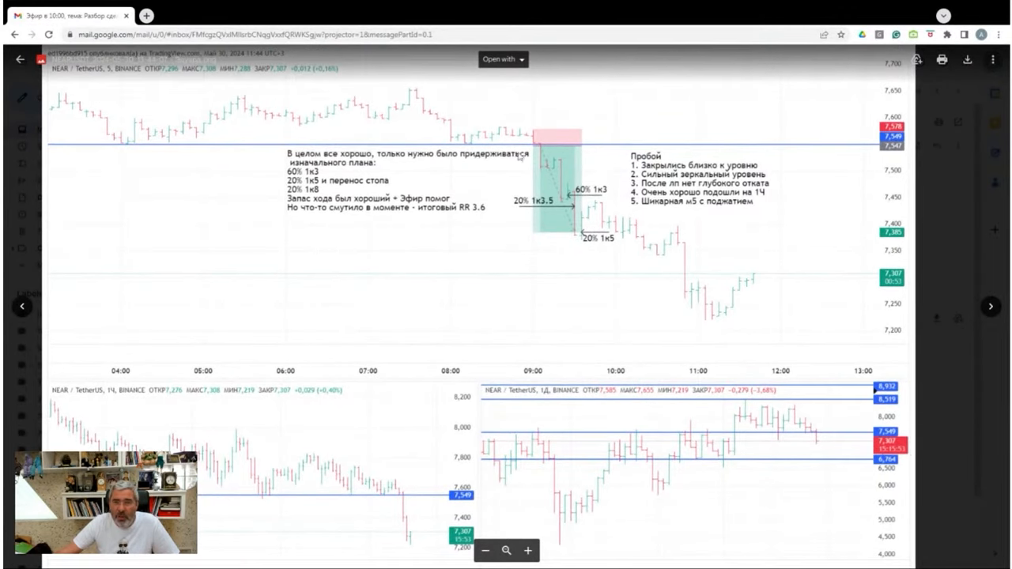
mouse_move(750, 342)
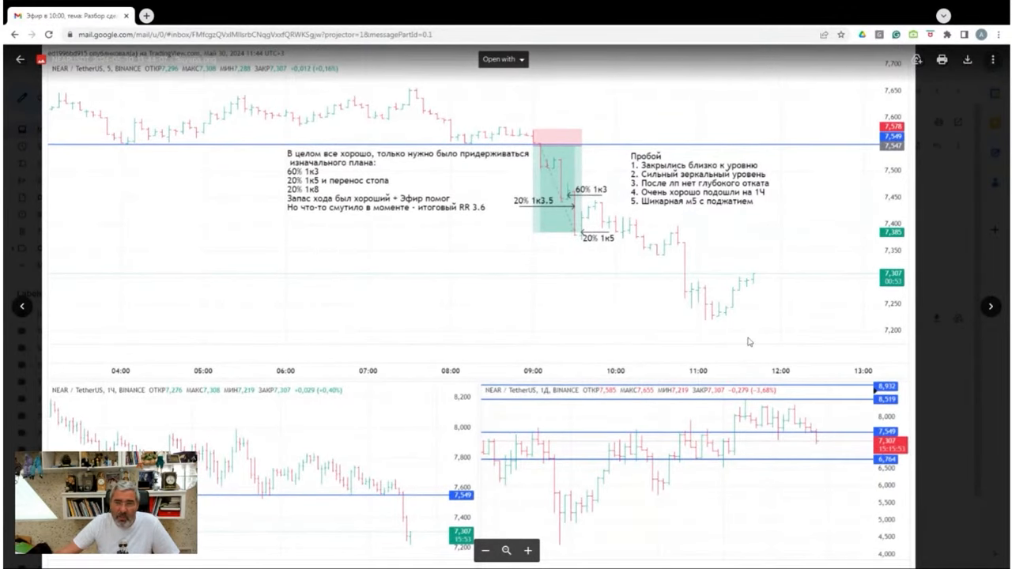
mouse_move(645, 505)
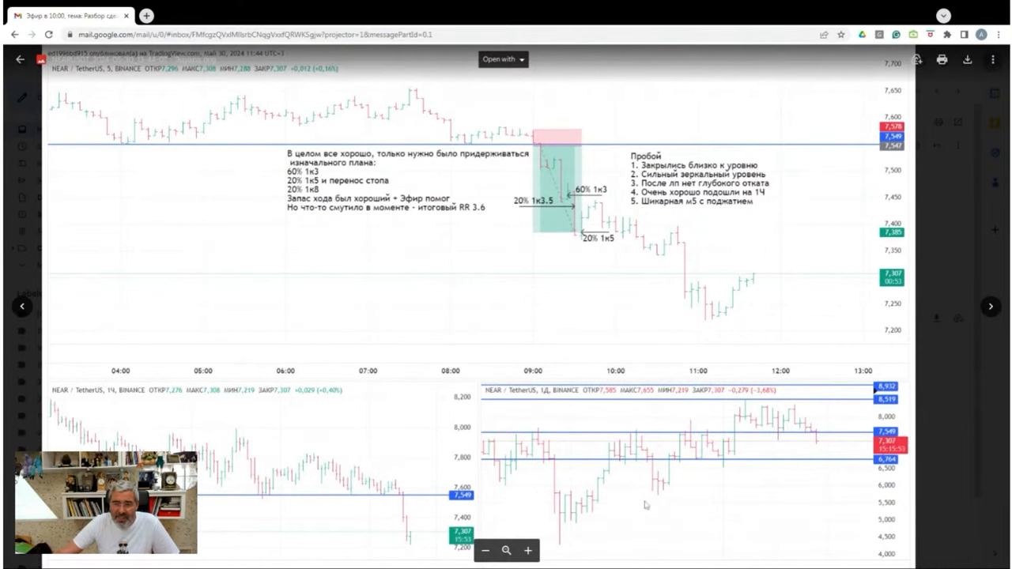
mouse_move(441, 316)
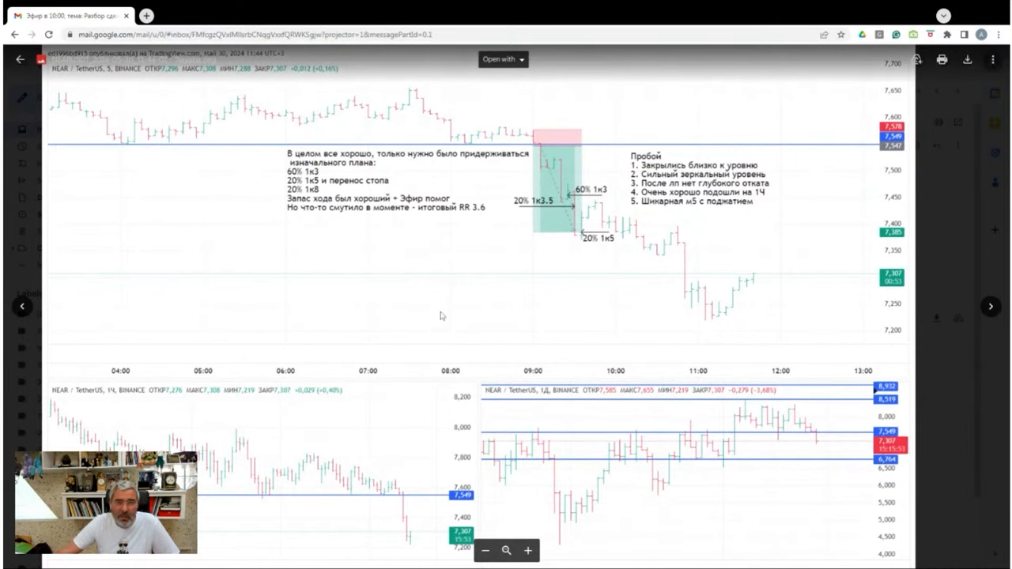
mouse_move(683, 389)
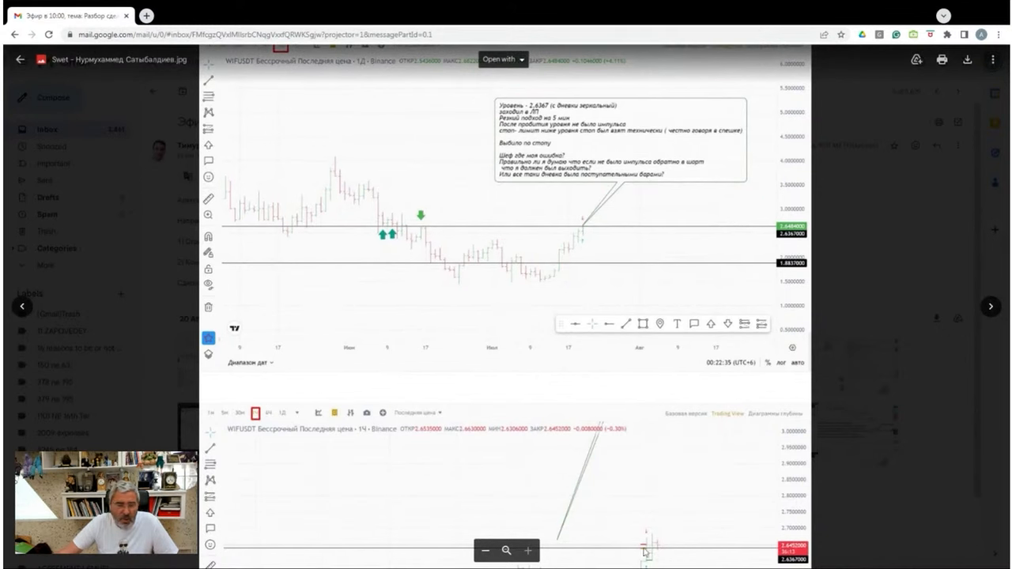
mouse_move(585, 251)
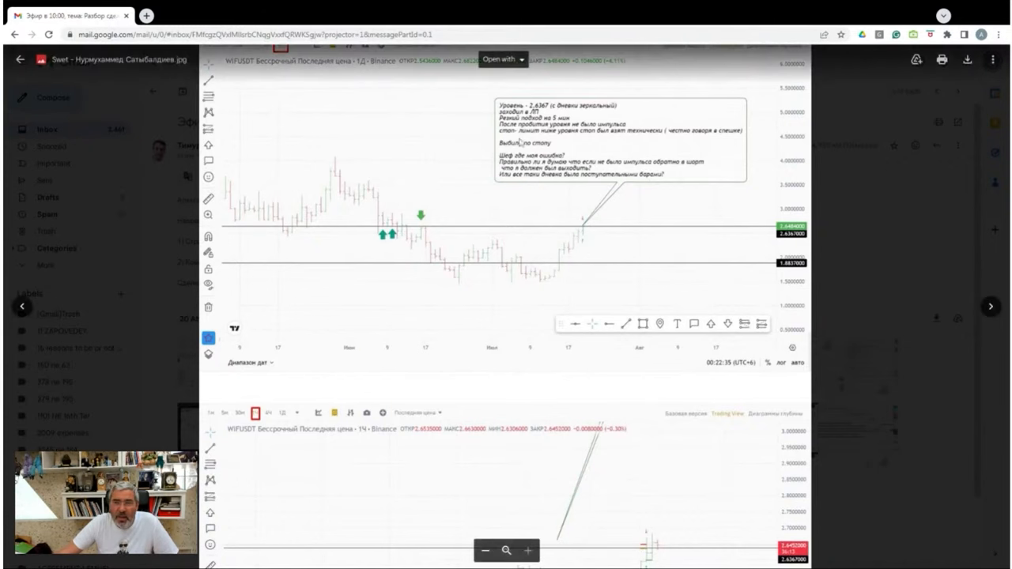
mouse_move(528, 361)
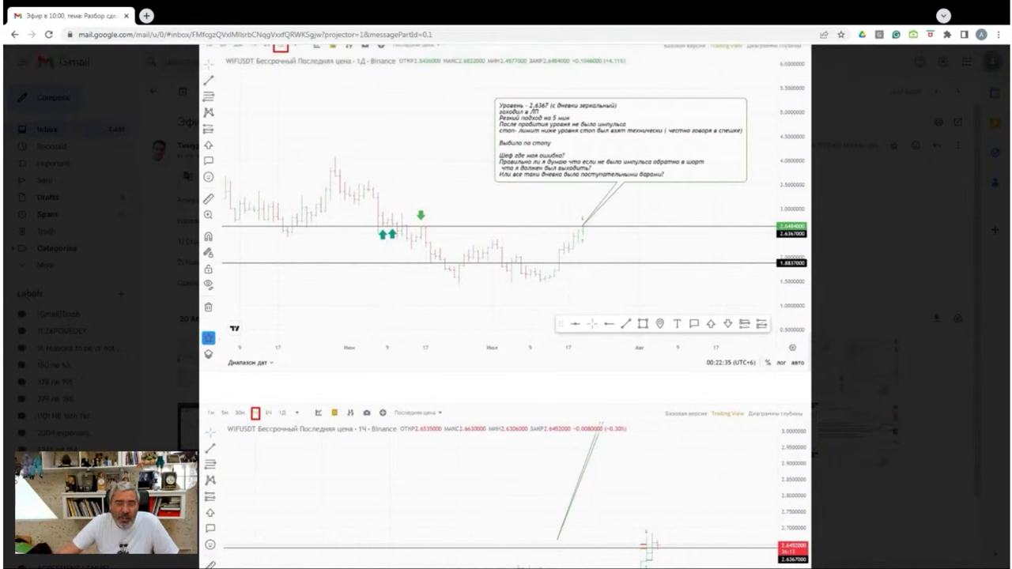
mouse_move(639, 291)
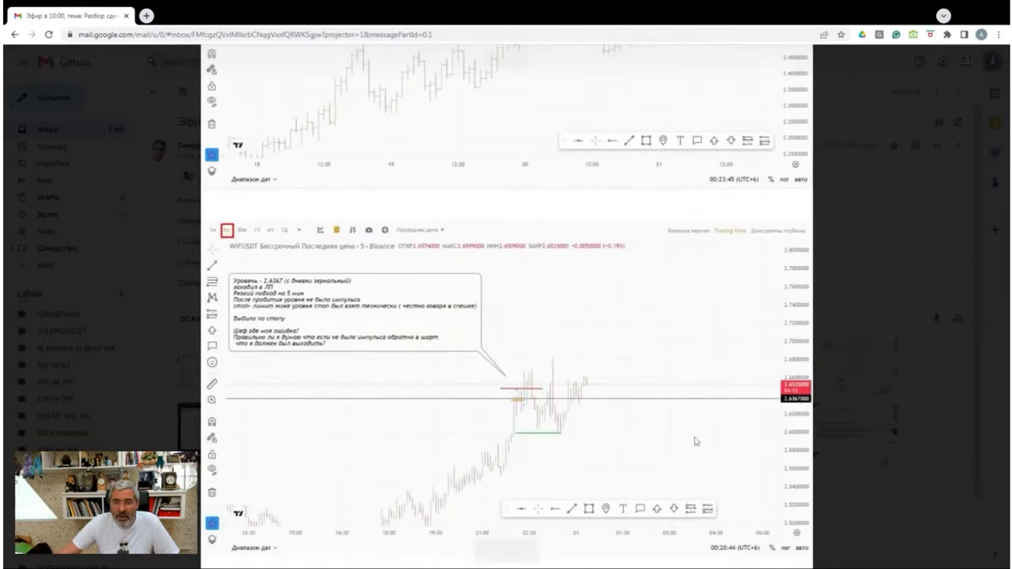
mouse_move(687, 446)
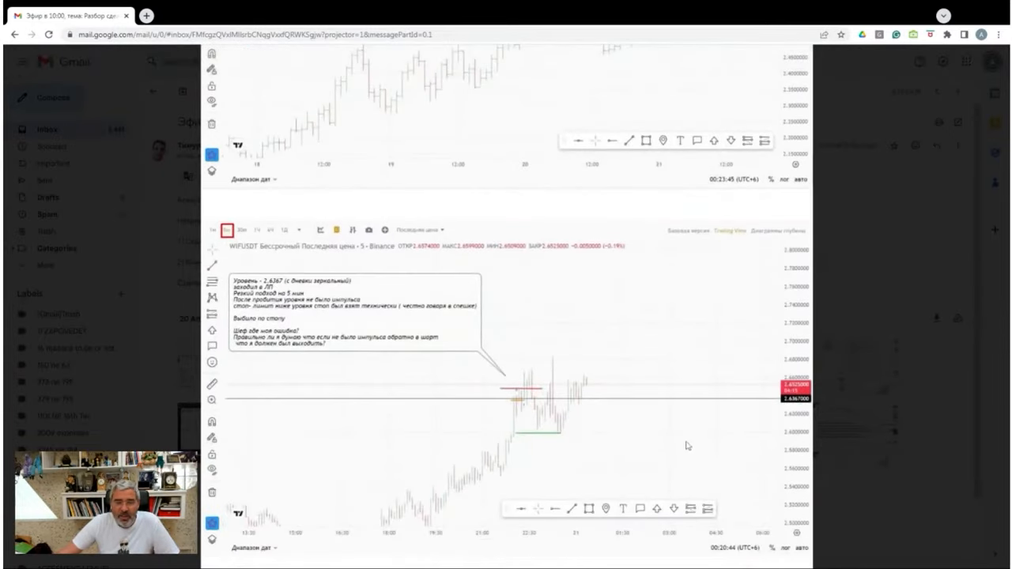